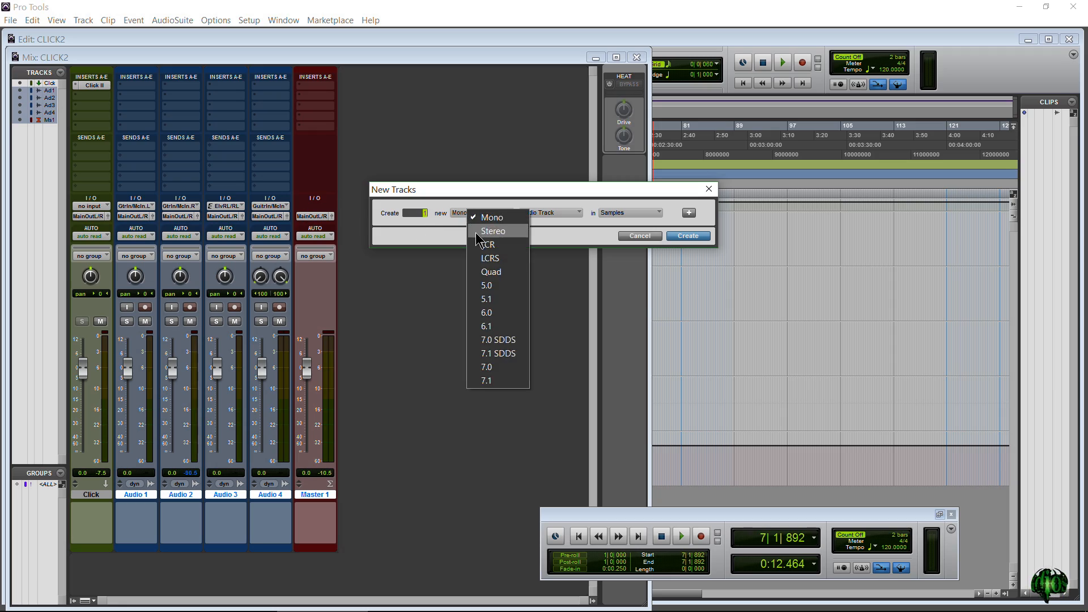
# Step: Set the new instrument track's format to Stereo in the New Tracks dialog
pyautogui.click(493, 230)
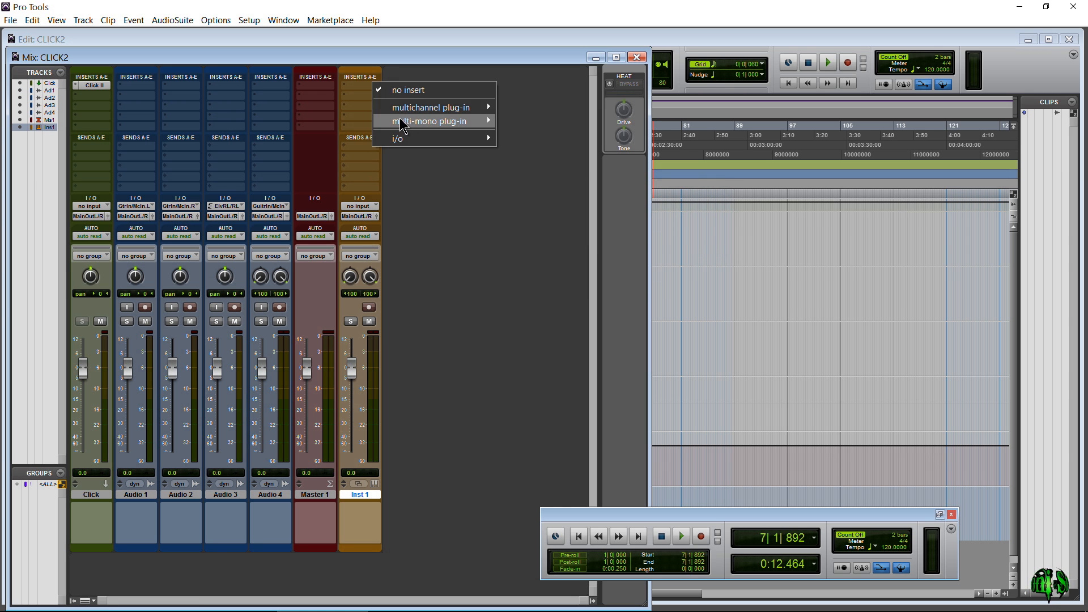
pyautogui.moveTo(430, 120)
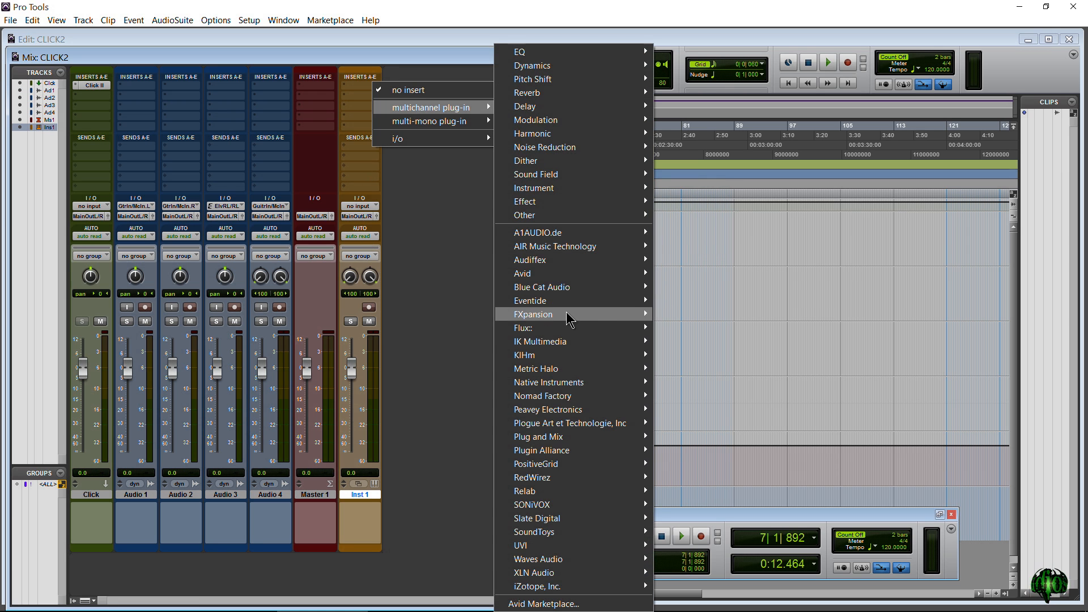